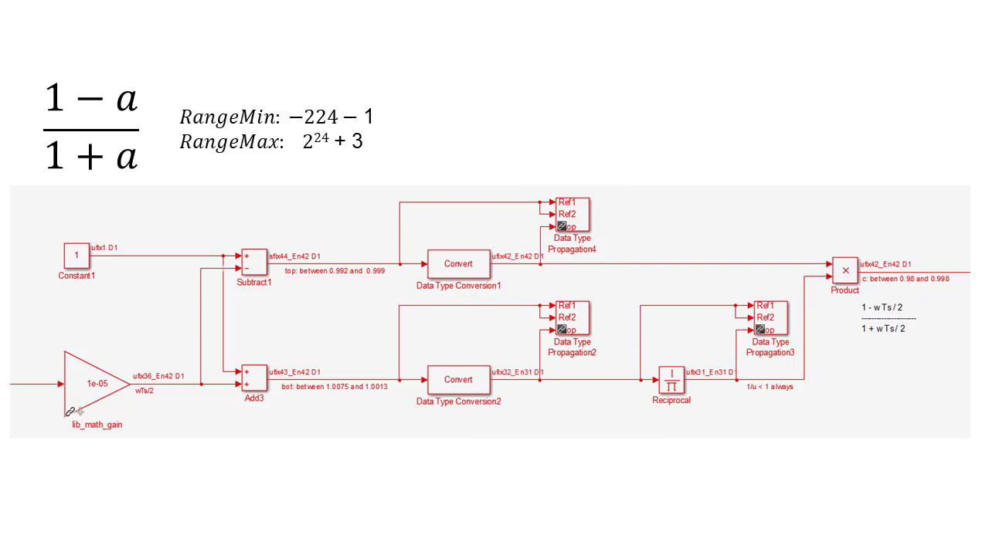
Launch the HDL Workflow Advisor for FOC_Current_Control at its 3.1.3 Set Advanced Options task.
{"action": "left_click_drag", "start_coordinate": [634, 420], "coordinate": [711, 416]}
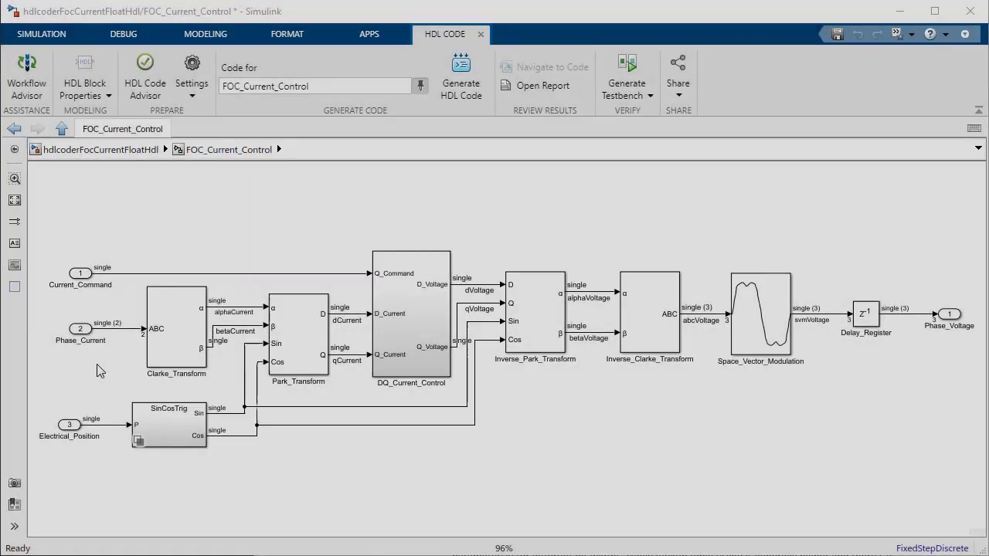
{"action": "mouse_move", "coordinate": [120, 396]}
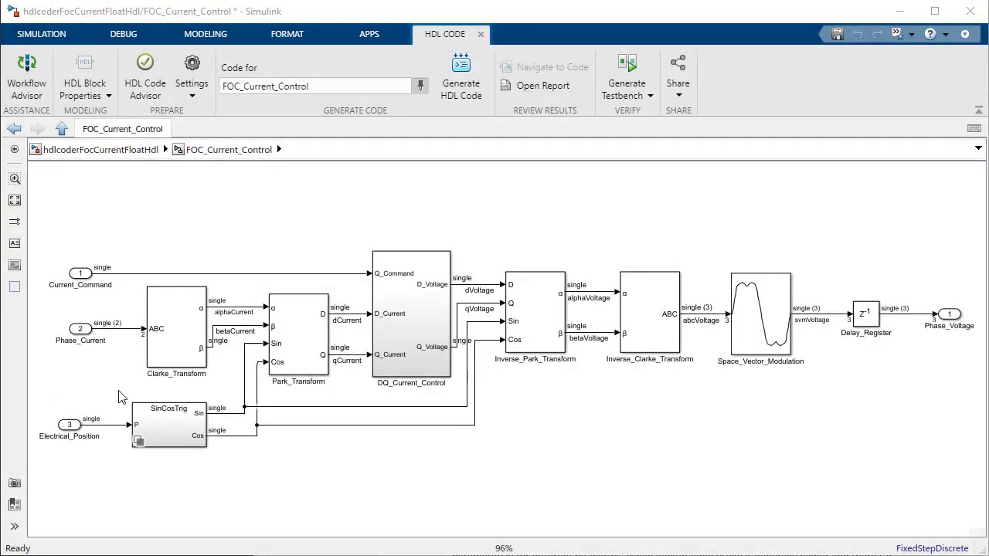
{"action": "left_click", "coordinate": [177, 333]}
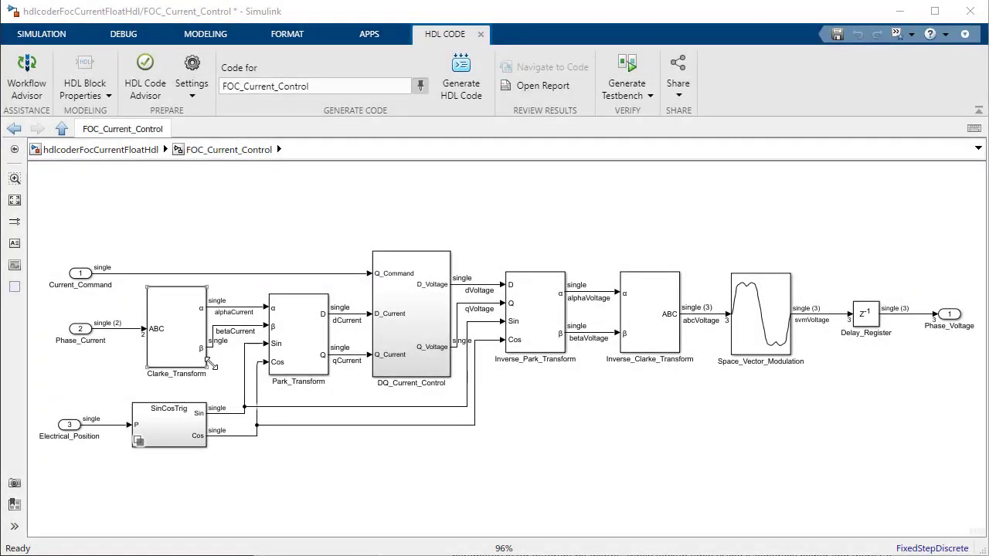
{"action": "left_click", "coordinate": [192, 74]}
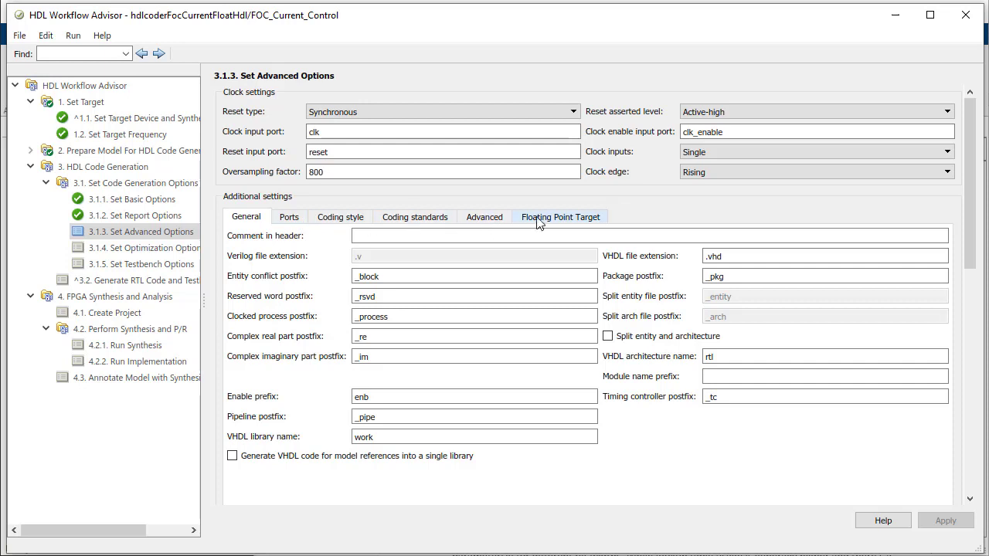
Review the Floating Point Target settings, keeping Native Floating Point as the library with latency strategy MIN.
{"action": "left_click", "coordinate": [559, 216]}
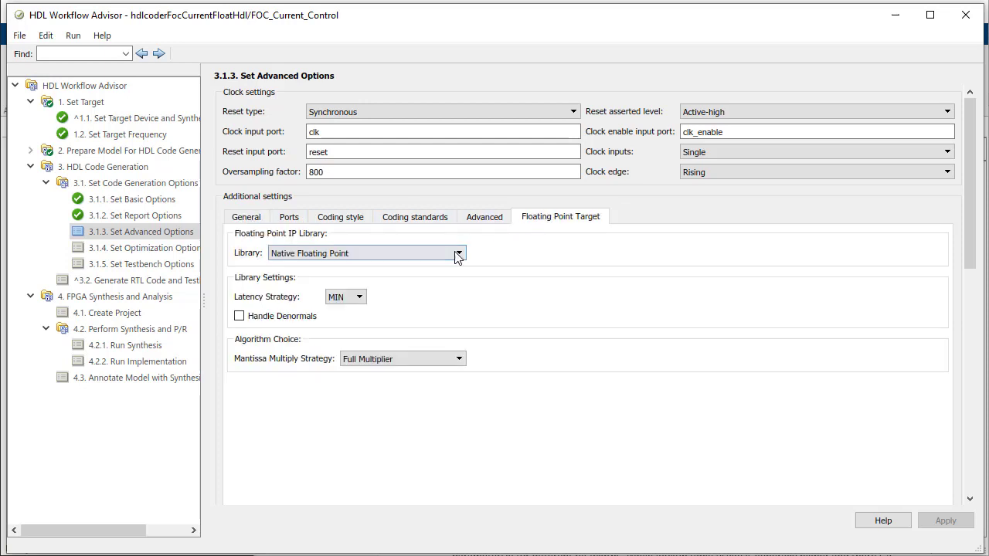
{"action": "left_click", "coordinate": [457, 253]}
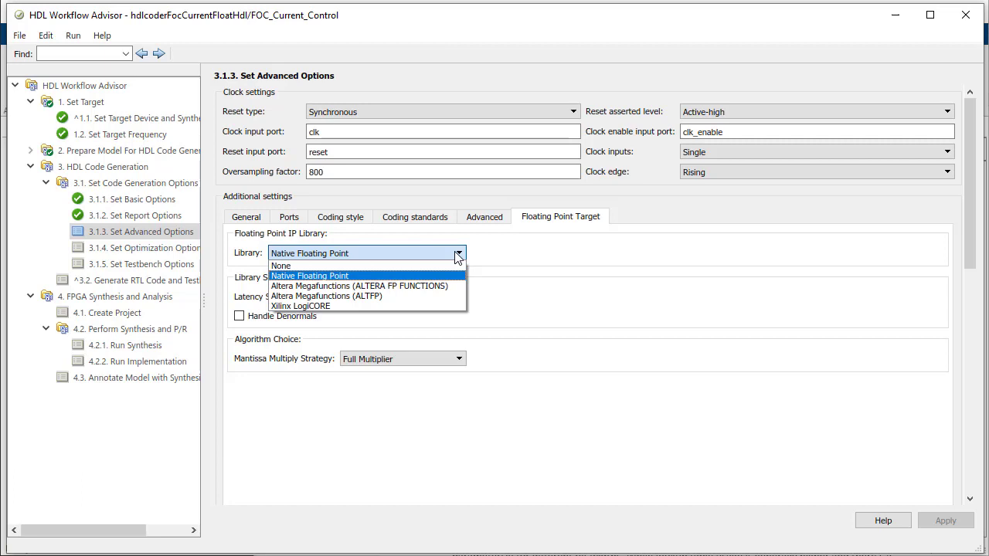
{"action": "left_click", "coordinate": [309, 275]}
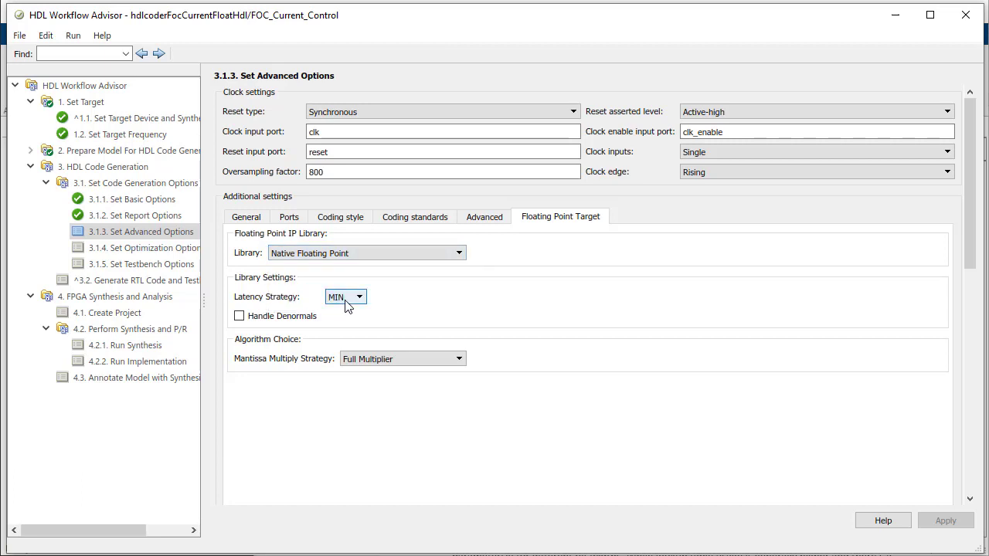
{"action": "left_click", "coordinate": [359, 297]}
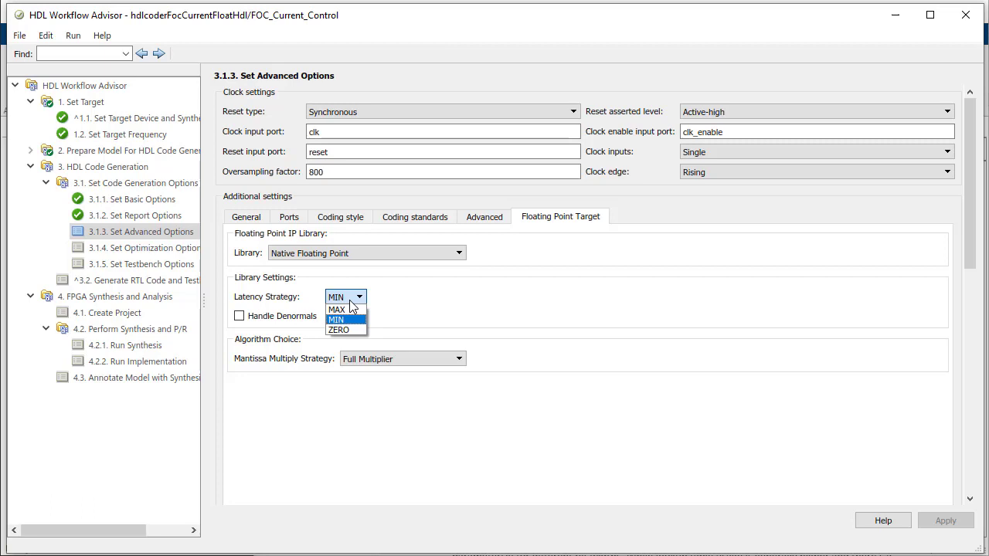
{"action": "left_click", "coordinate": [335, 318]}
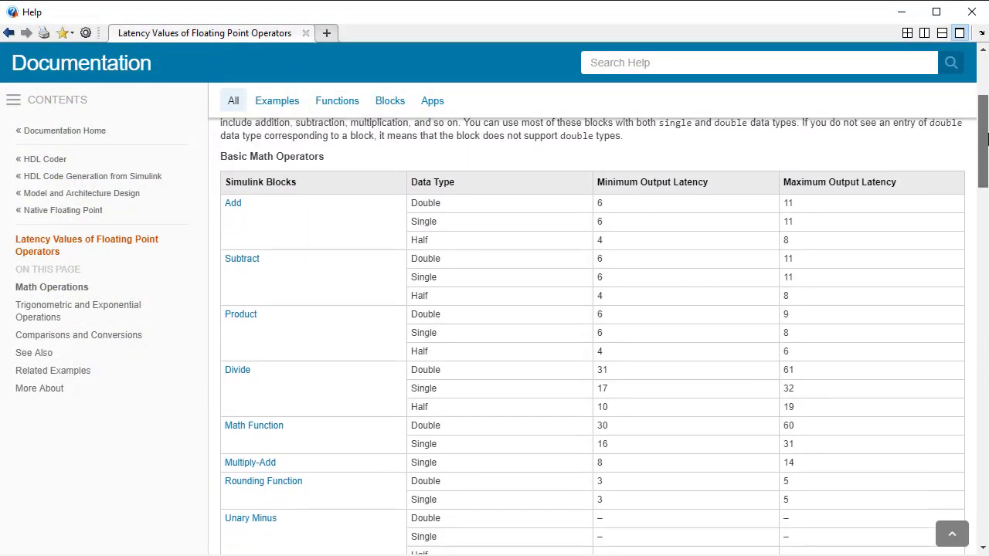
{"action": "scroll", "scroll_direction": "down", "scroll_amount": 3}
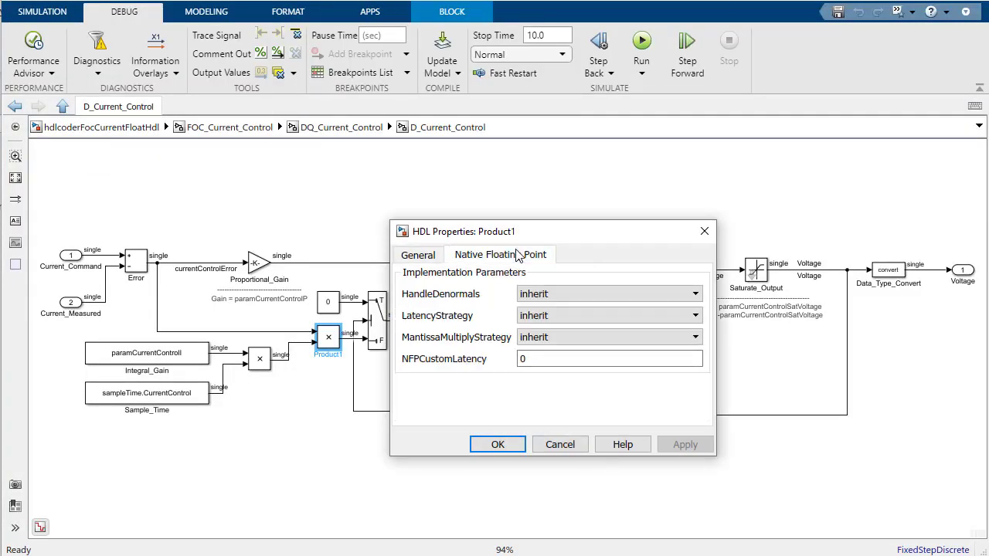
{"action": "left_click", "coordinate": [693, 316]}
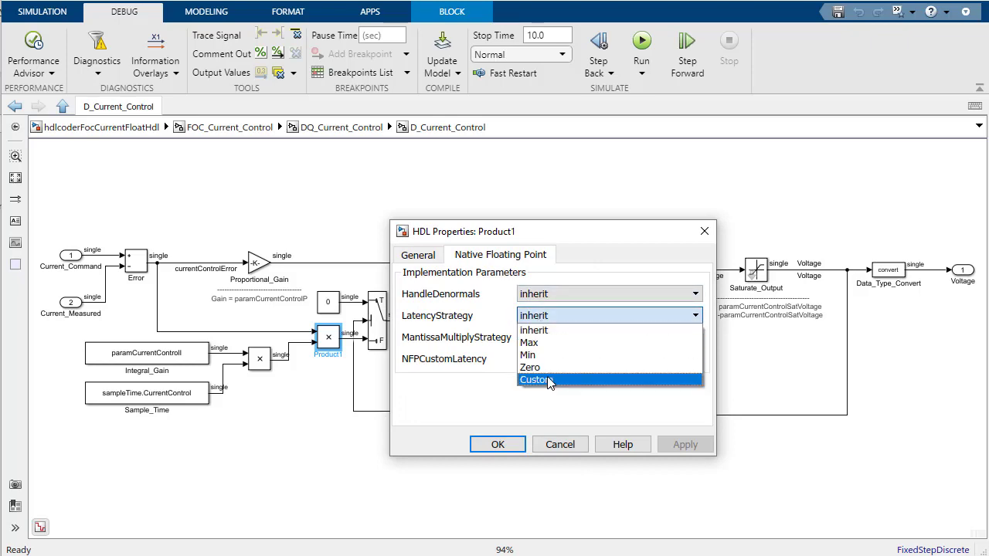
{"action": "left_click", "coordinate": [536, 380]}
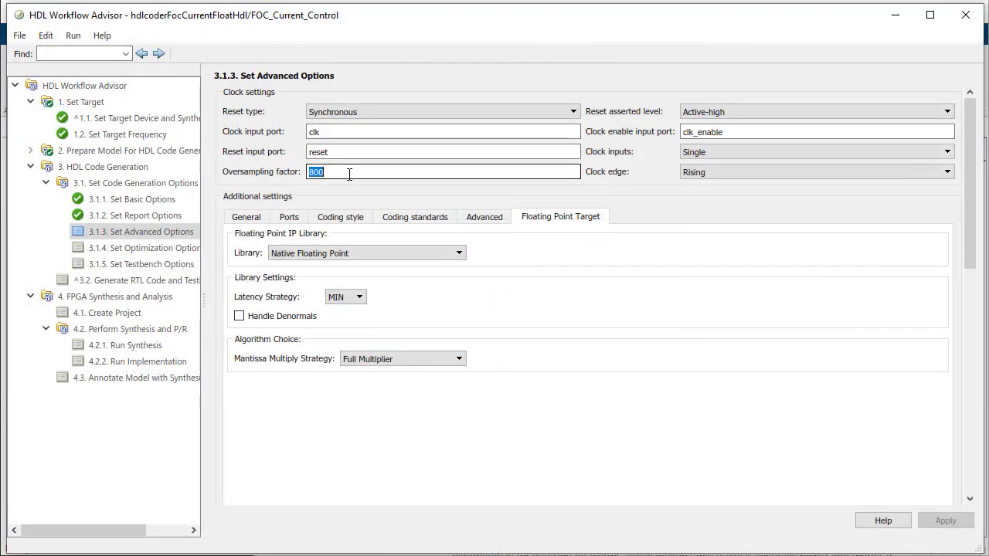
Show the resource sharing options under 3.1.4 Set Optimization Options (multipliers and floating-point IPs shared).
{"action": "left_click", "coordinate": [146, 247]}
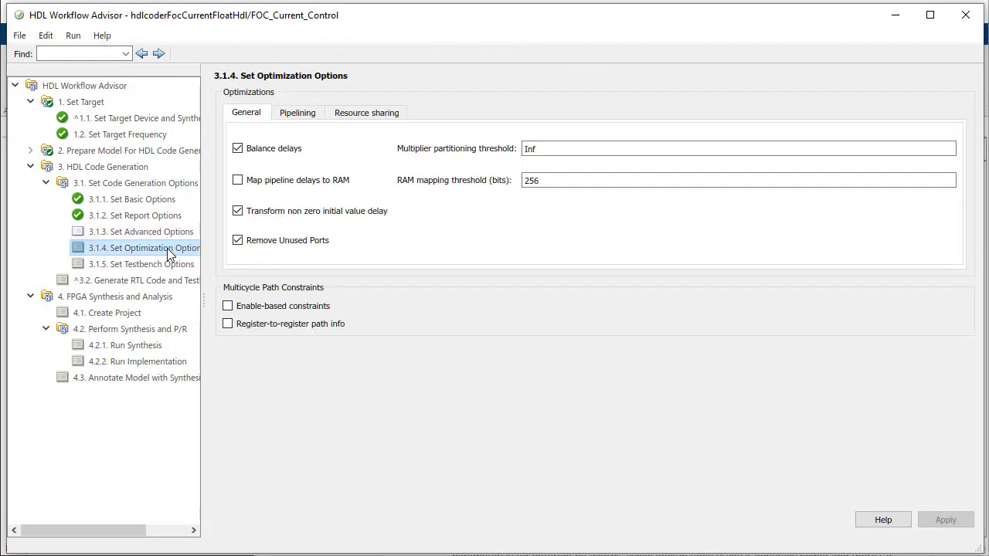
{"action": "left_click", "coordinate": [364, 112]}
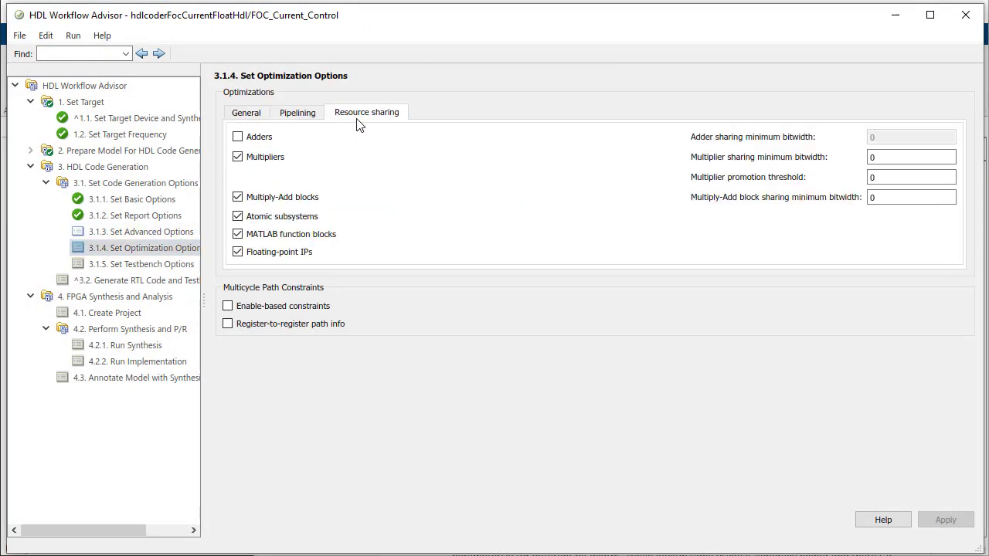
{"action": "mouse_move", "coordinate": [315, 263]}
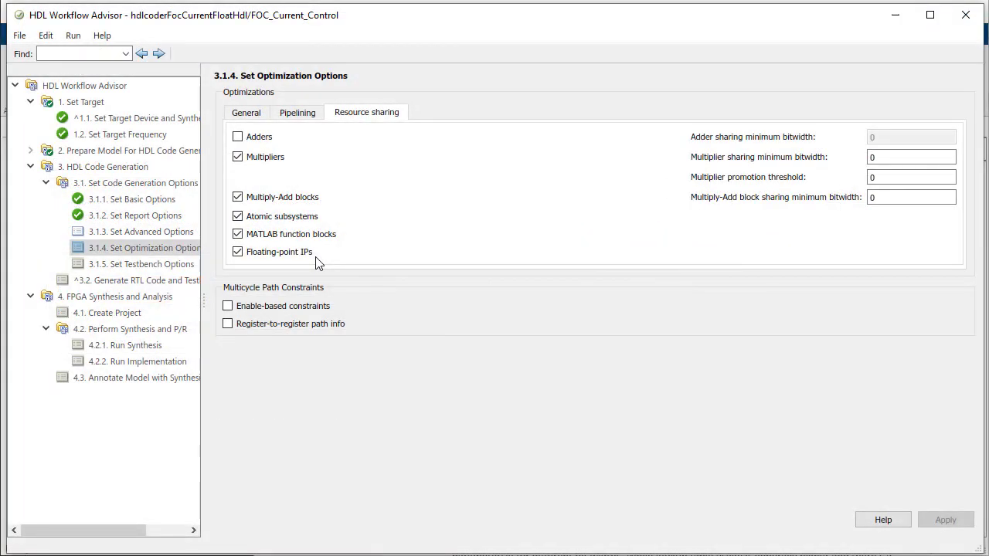
{"action": "mouse_move", "coordinate": [312, 263]}
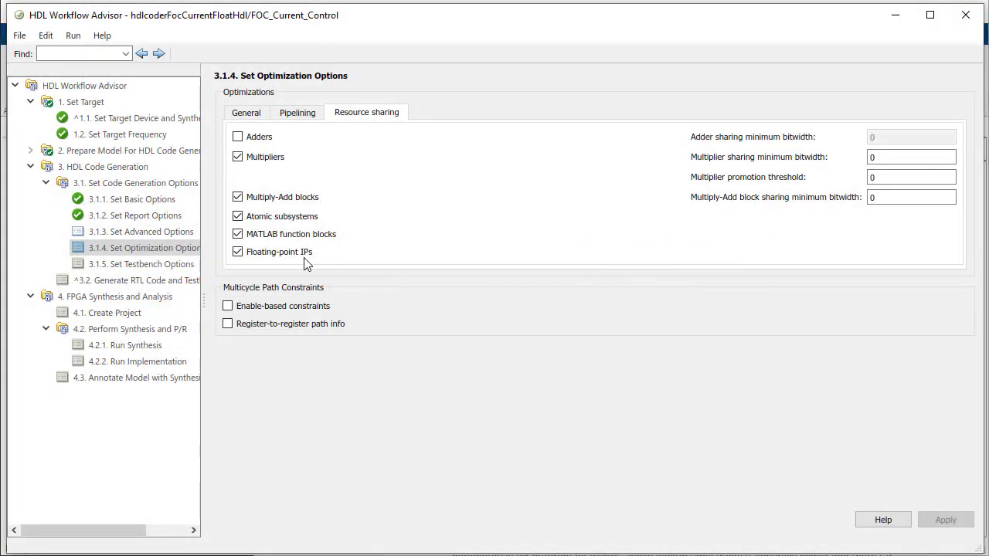
Review the testbench options, then move to task 3.2 Generate RTL Code and Testbench.
{"action": "left_click", "coordinate": [140, 263]}
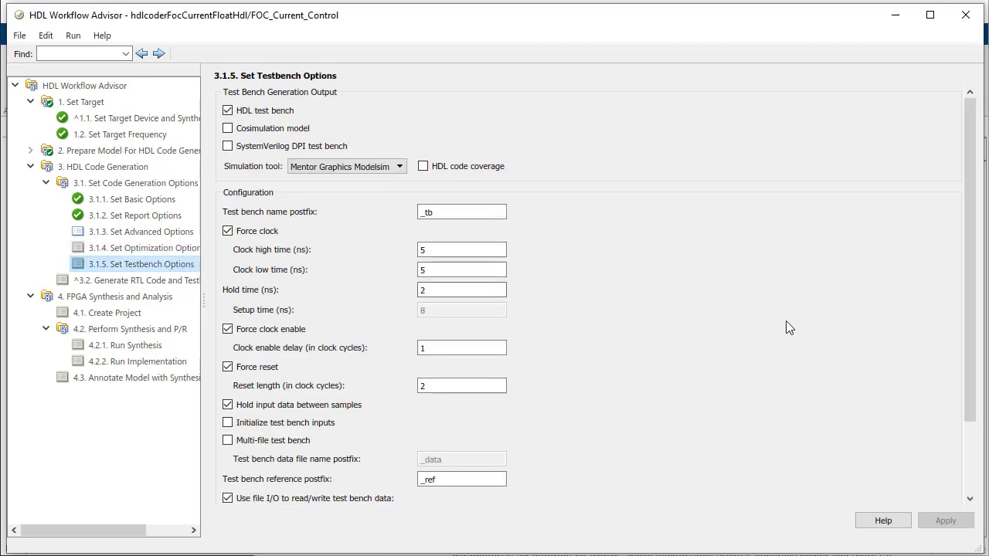
{"action": "scroll", "scroll_direction": "down", "scroll_amount": 3}
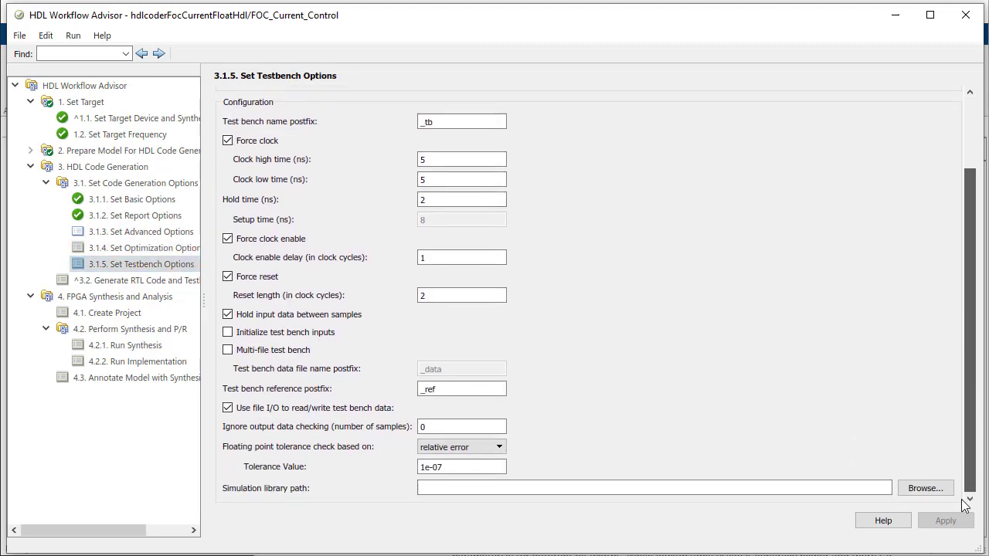
{"action": "left_click", "coordinate": [498, 447]}
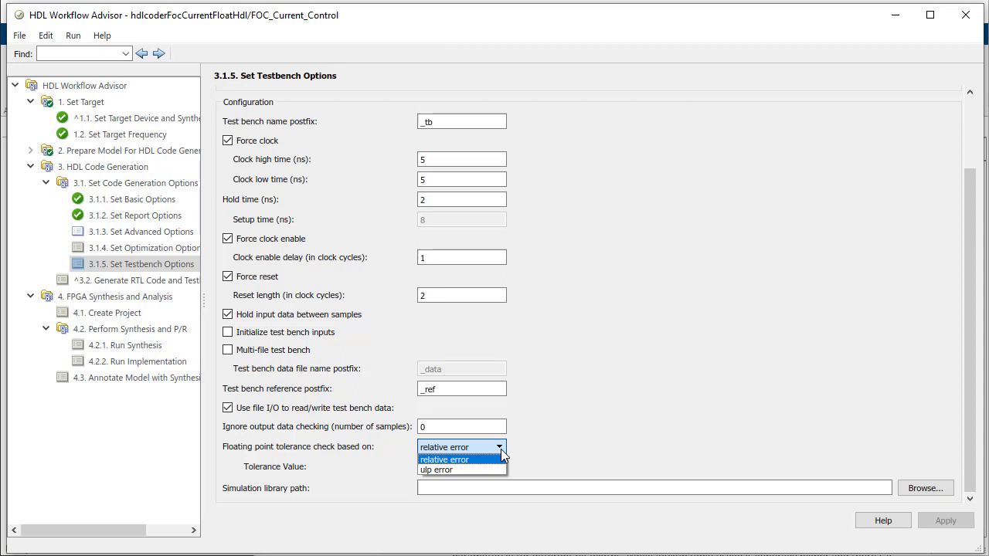
{"action": "left_click", "coordinate": [139, 280]}
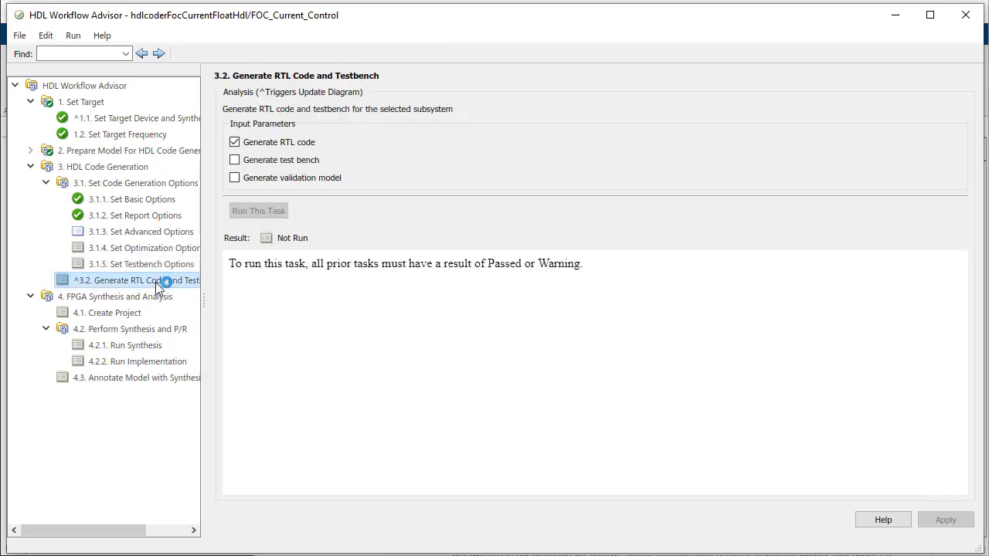
Generate the floating-point code report and view its resource, native floating-point and streaming/sharing sections.
{"action": "left_click", "coordinate": [142, 232]}
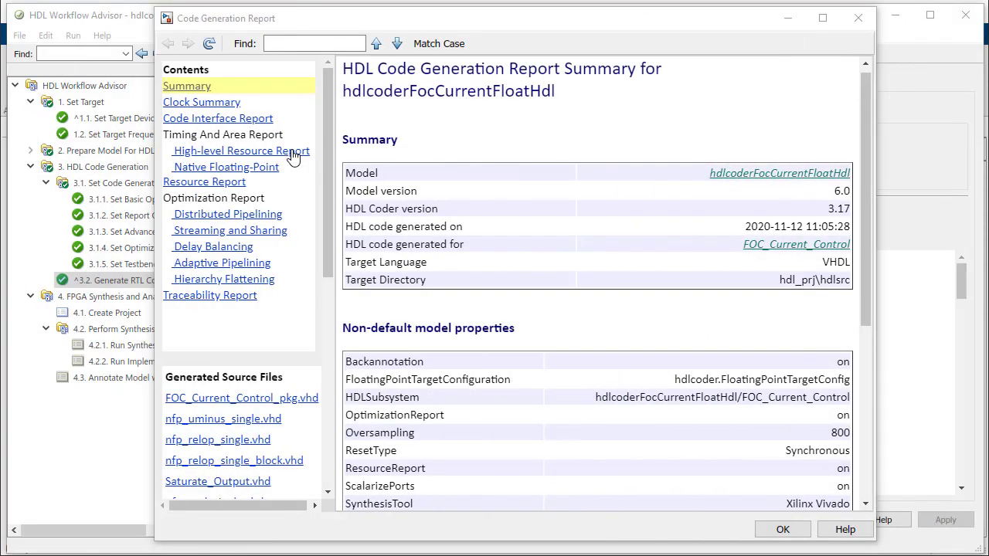
{"action": "left_click", "coordinate": [241, 151]}
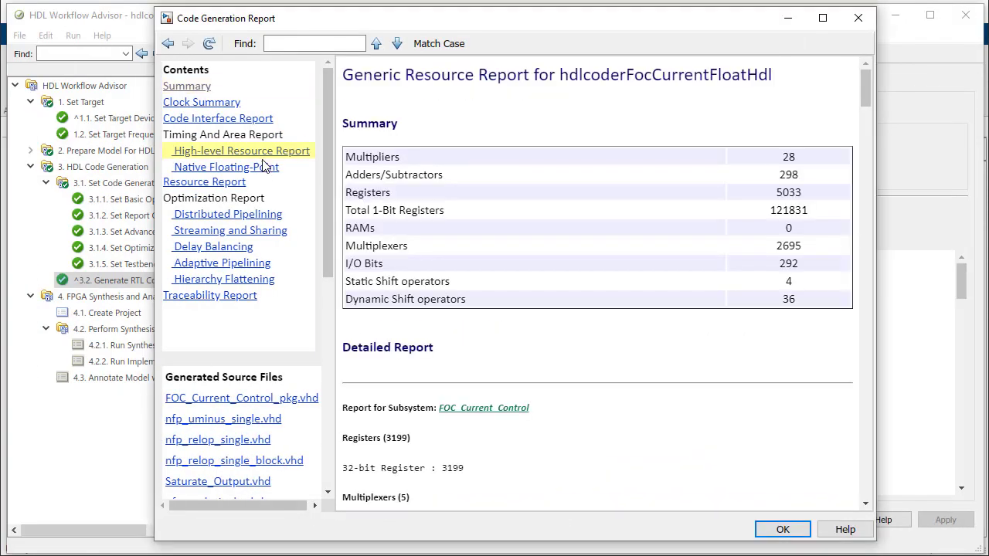
{"action": "left_click", "coordinate": [222, 167]}
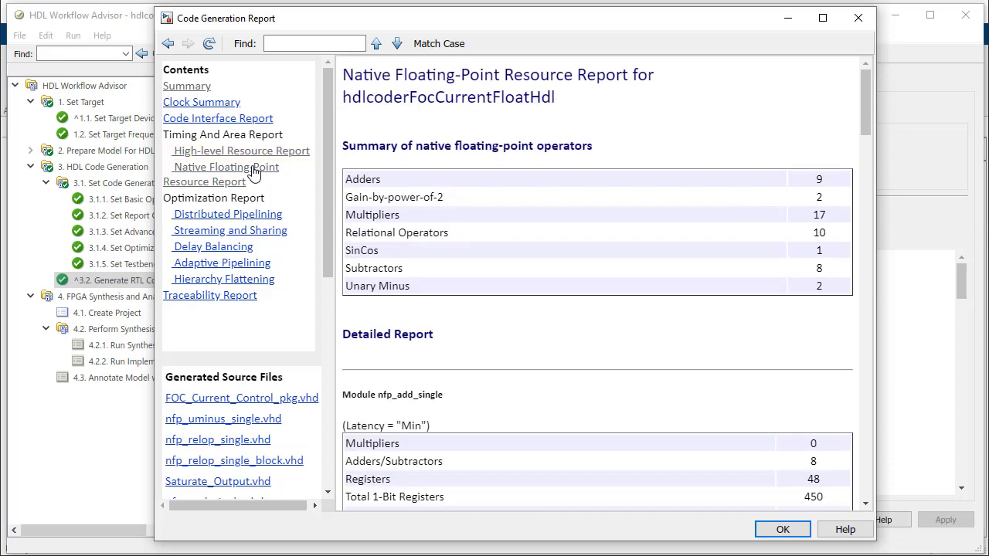
{"action": "mouse_move", "coordinate": [261, 246]}
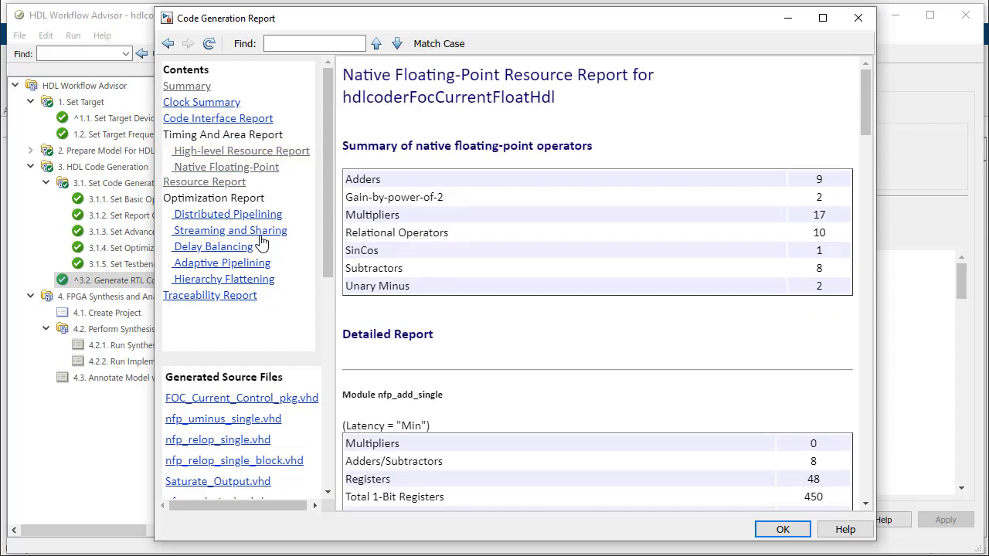
{"action": "left_click", "coordinate": [229, 230]}
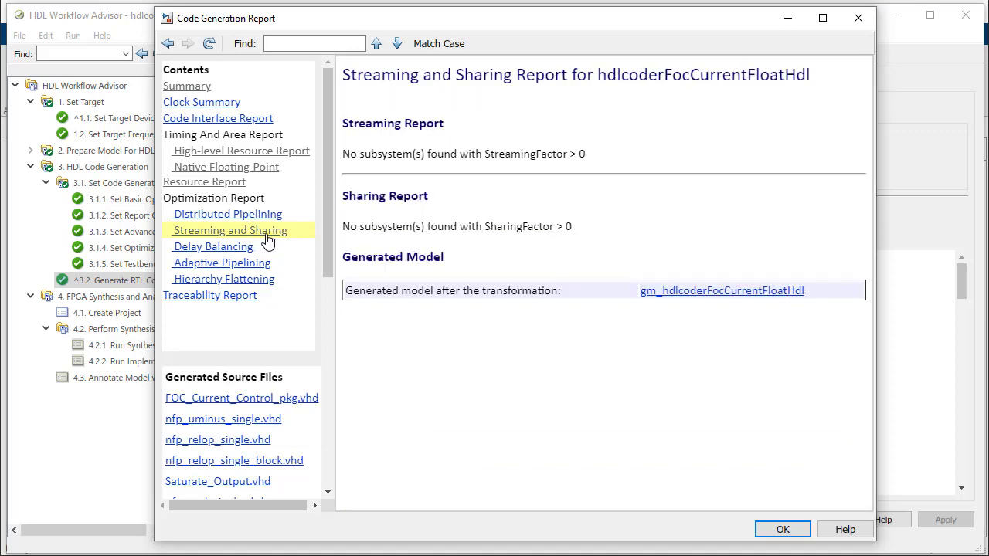
{"action": "left_click", "coordinate": [722, 290]}
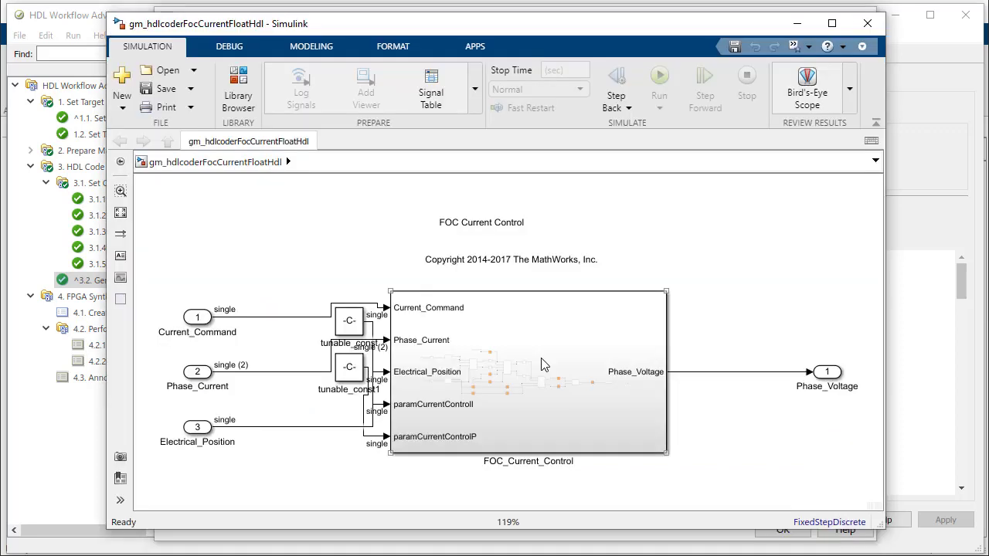
{"action": "left_click", "coordinate": [529, 370]}
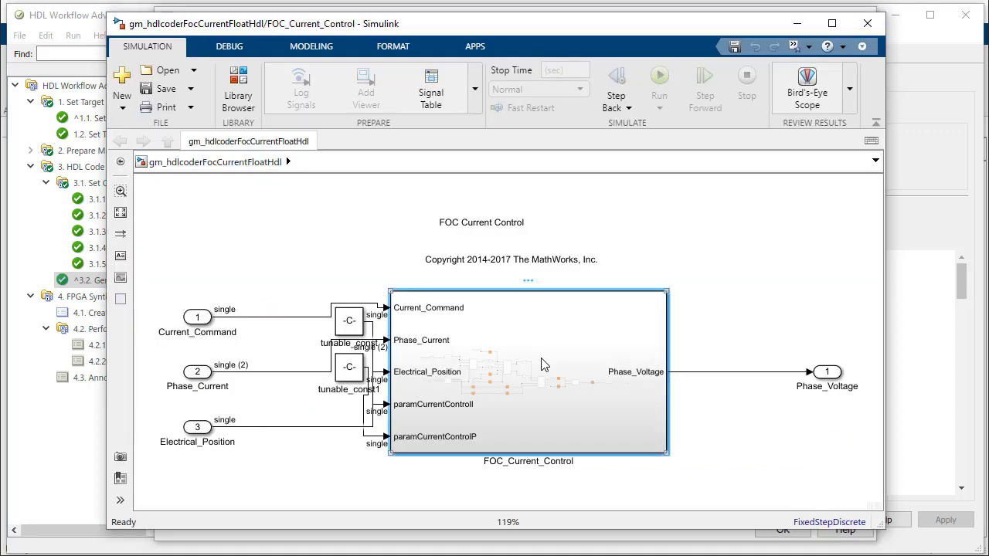
{"action": "double_click", "coordinate": [528, 370]}
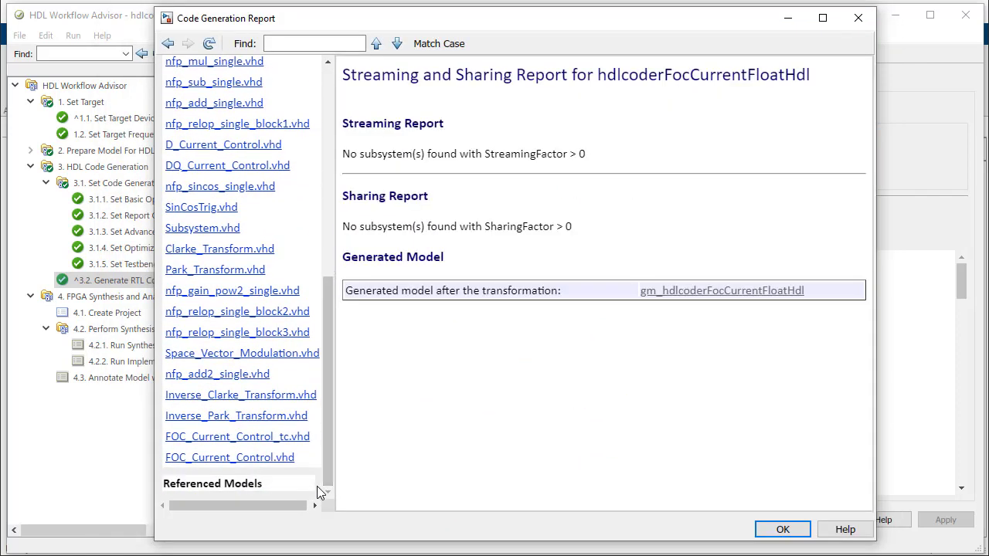
View the generated VHDL source of nfp_mul_single.vhd in the report.
{"action": "left_click", "coordinate": [229, 457]}
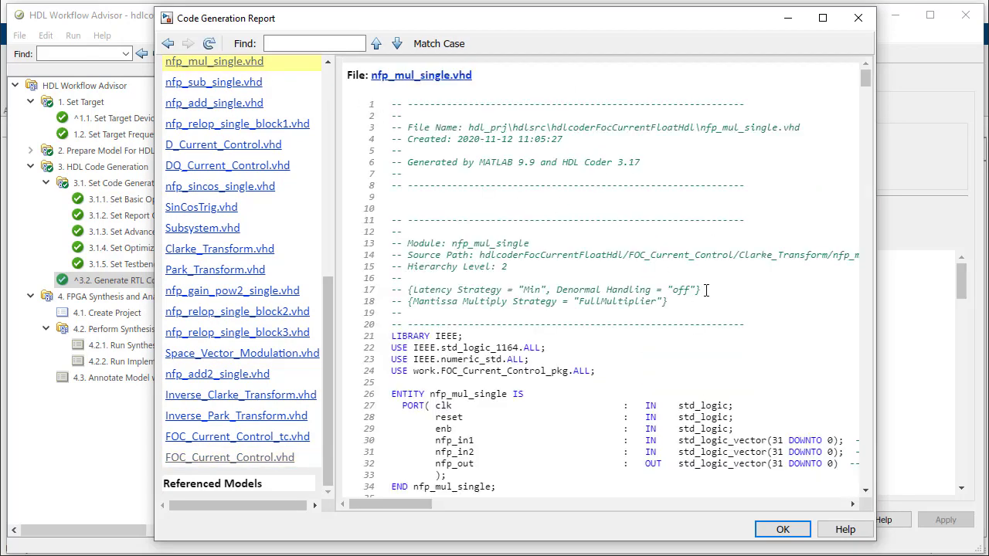
{"action": "scroll", "scroll_direction": "down", "scroll_amount": 3}
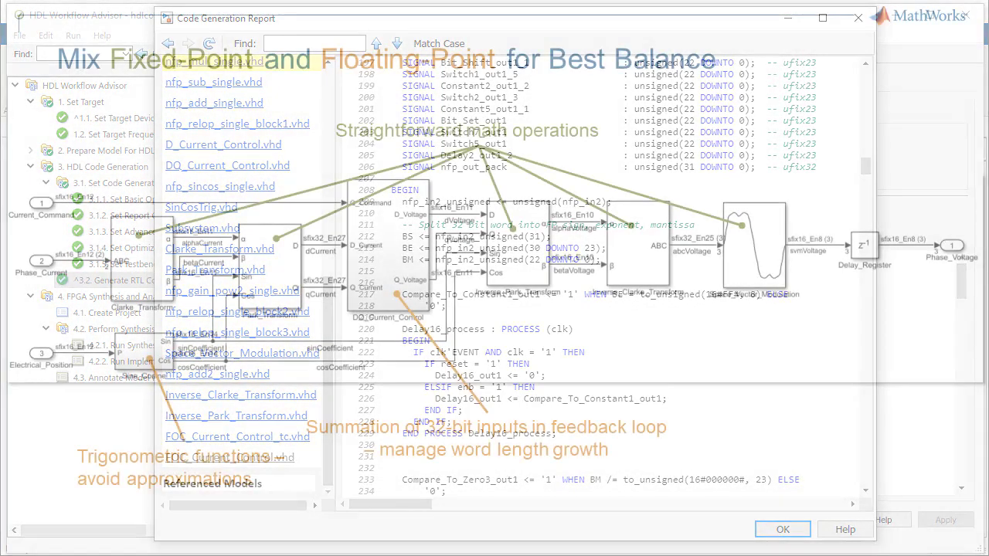
Bring up the mixed fixed/floating model hdlcoderFocCurrentMixHdl.
{"action": "left_click", "coordinate": [782, 529]}
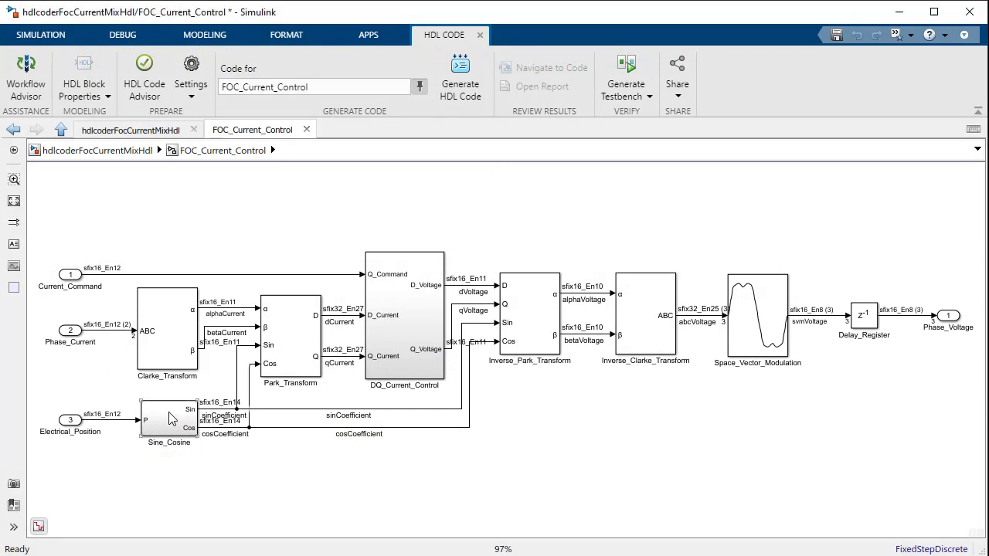
Inspect the FOC_Current_Control and DQ_Current_Control subsystems of the mixed model before generating its HDL code.
{"action": "double_click", "coordinate": [167, 418]}
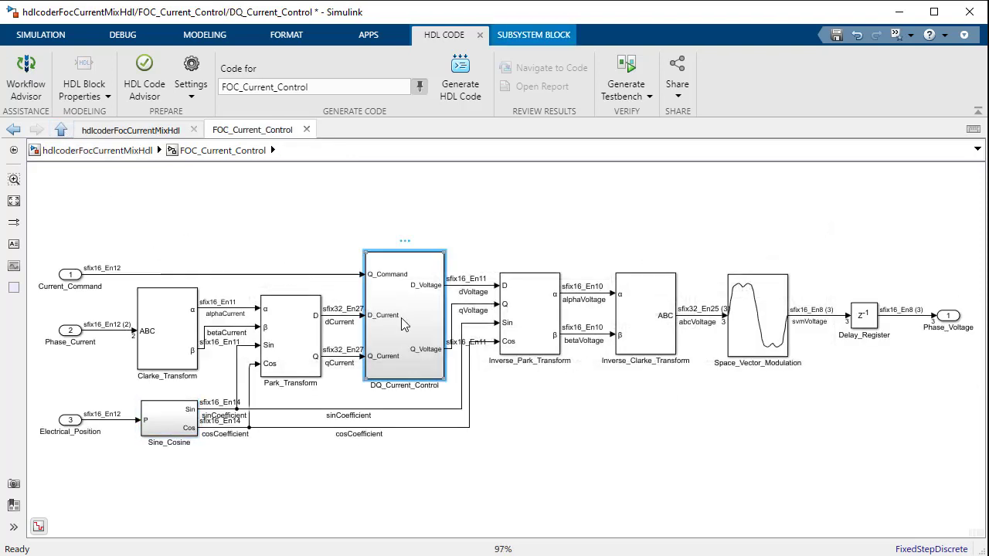
{"action": "double_click", "coordinate": [405, 317]}
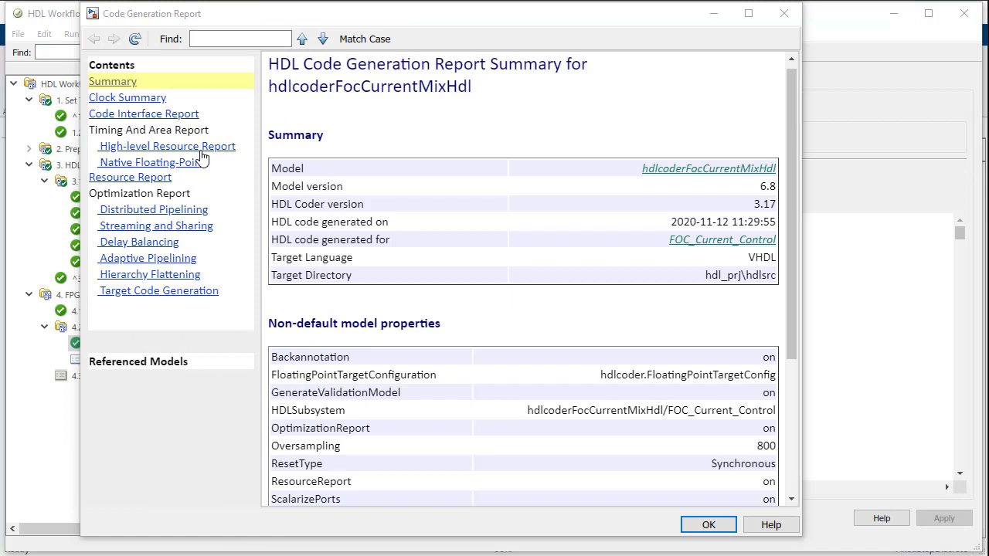
View the mixed model's resource report and run synthesis, showing 12.711 ns slack on the 20 ns requirement.
{"action": "left_click", "coordinate": [167, 145]}
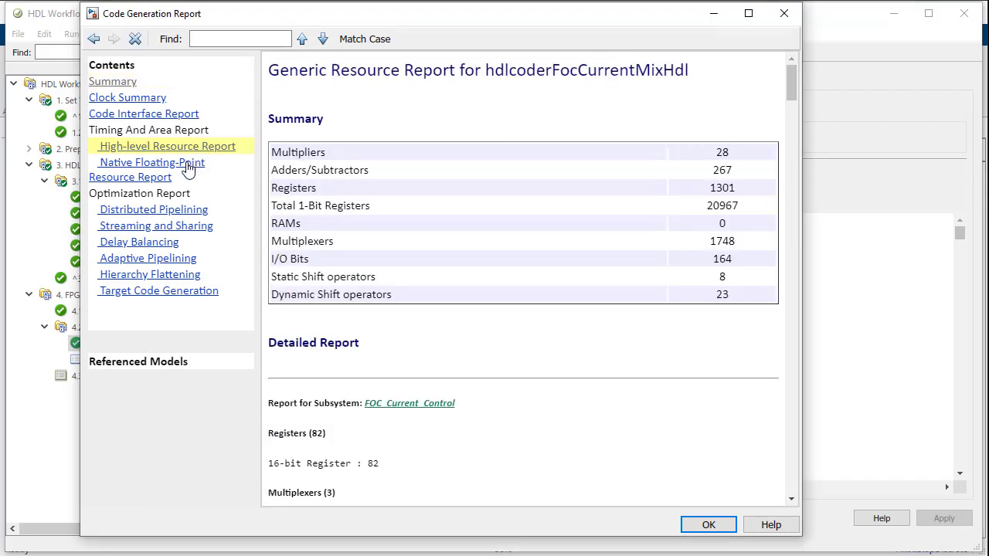
{"action": "left_click", "coordinate": [152, 162]}
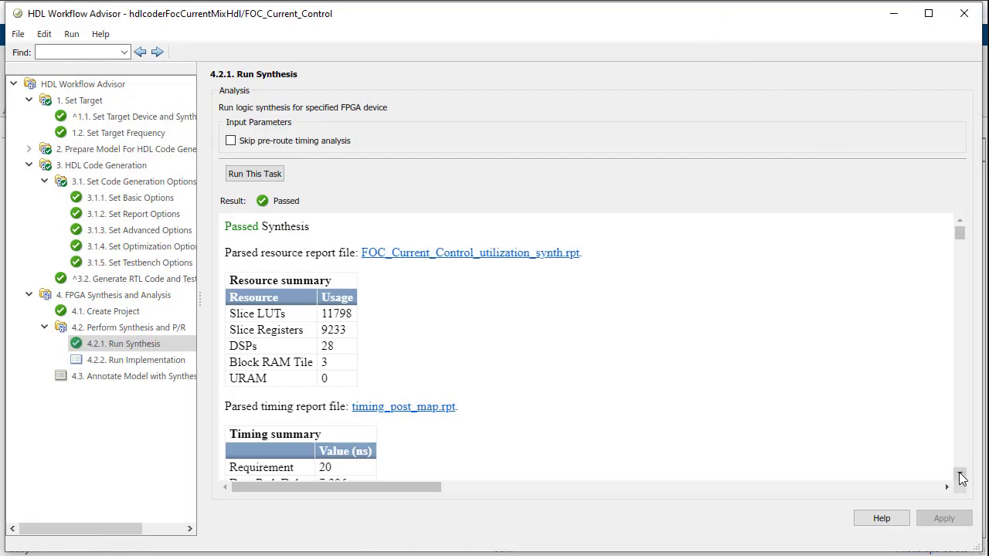
{"action": "scroll", "scroll_direction": "down", "scroll_amount": 3}
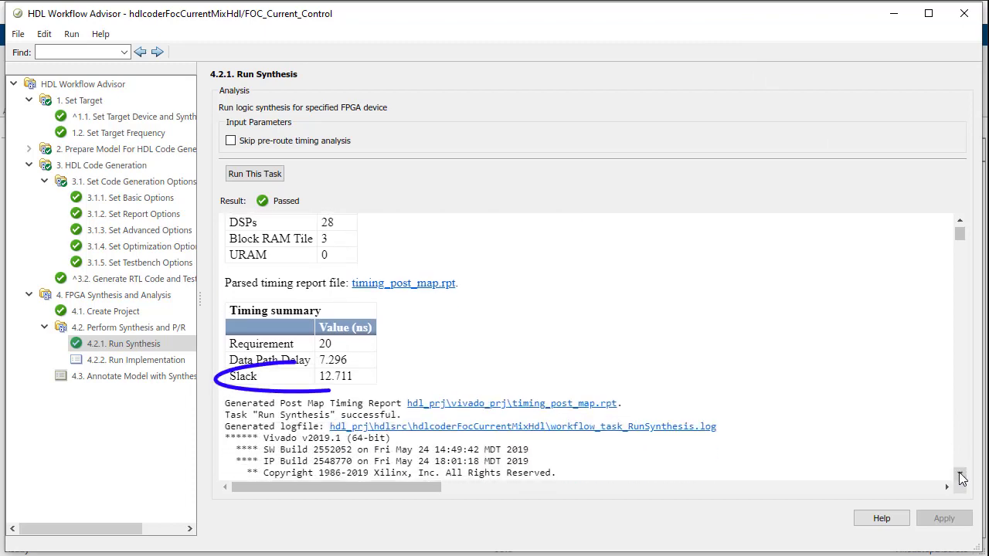